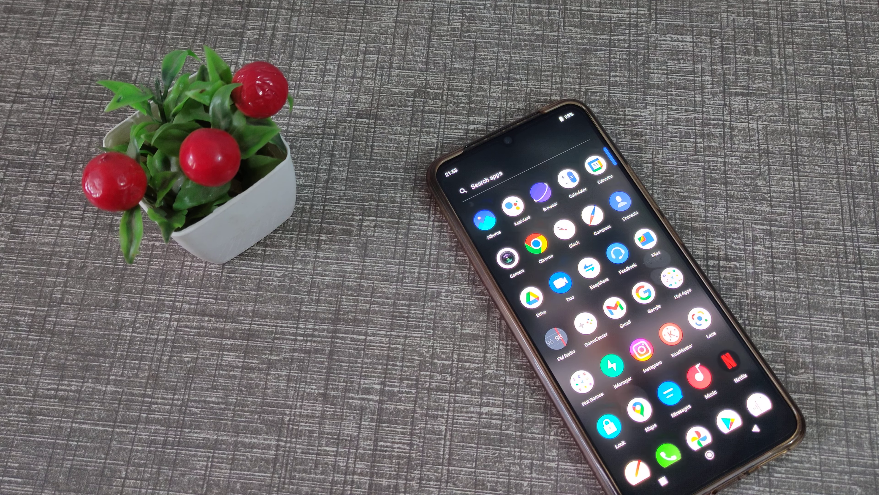
# Launch the Settings app from the app drawer and scroll down its main list.
pyautogui.scroll(-3)
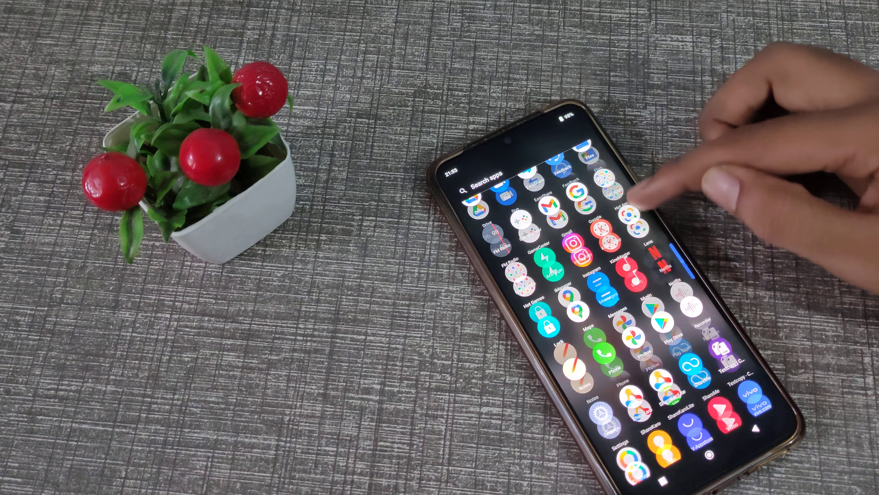
pyautogui.click(604, 419)
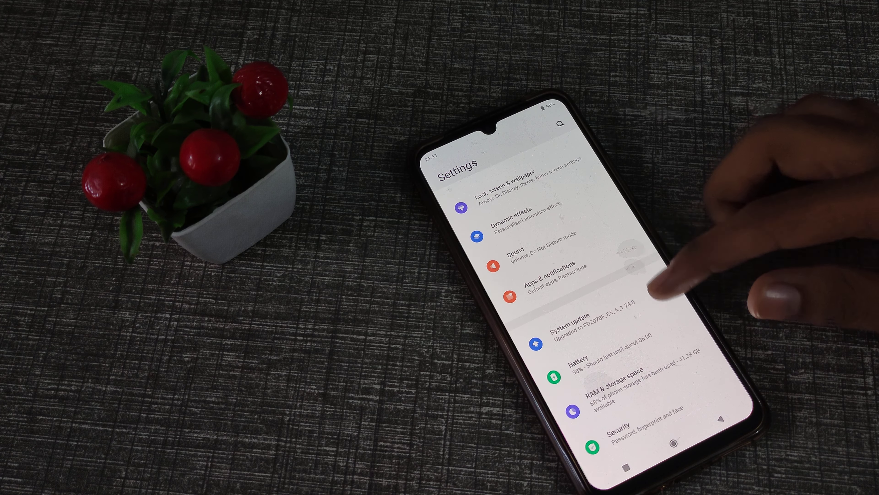
pyautogui.scroll(-3)
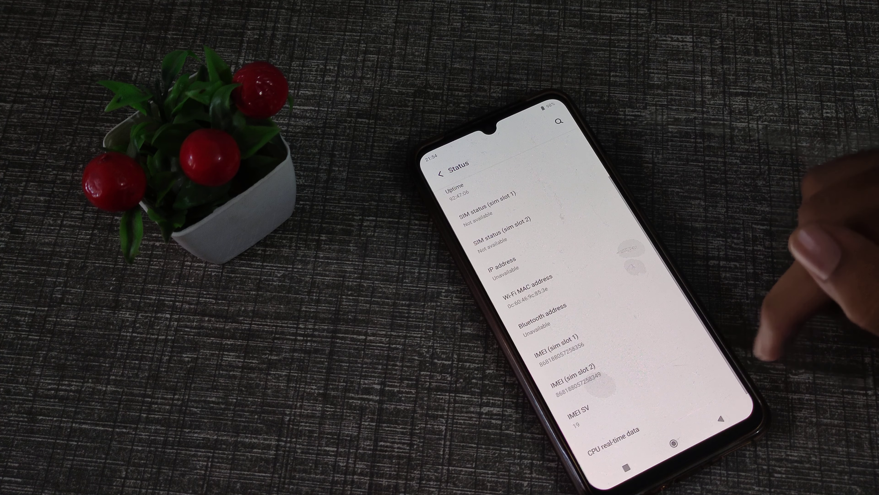
# View the Status page entries showing IMEI for SIM slot 1 and slot 2.
pyautogui.click(442, 174)
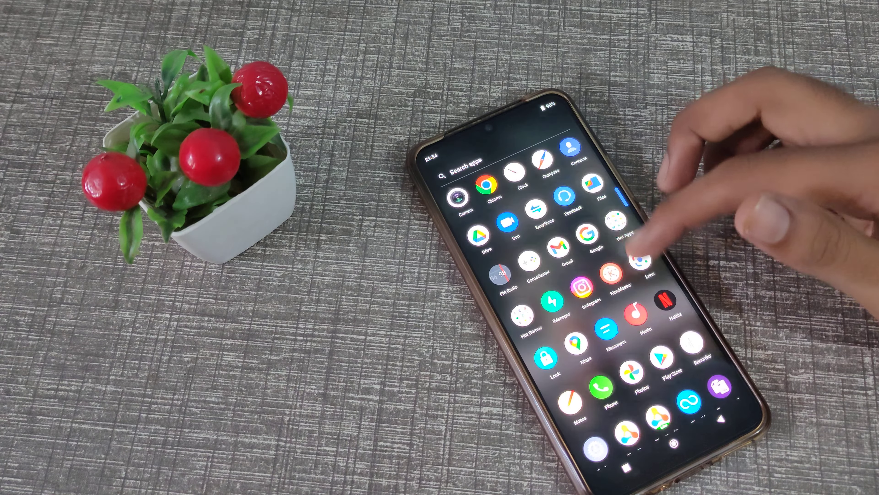
# Scroll further down the app drawer to reveal Settings, YouTube, WhatsApp and Weather.
pyautogui.scroll(-3)
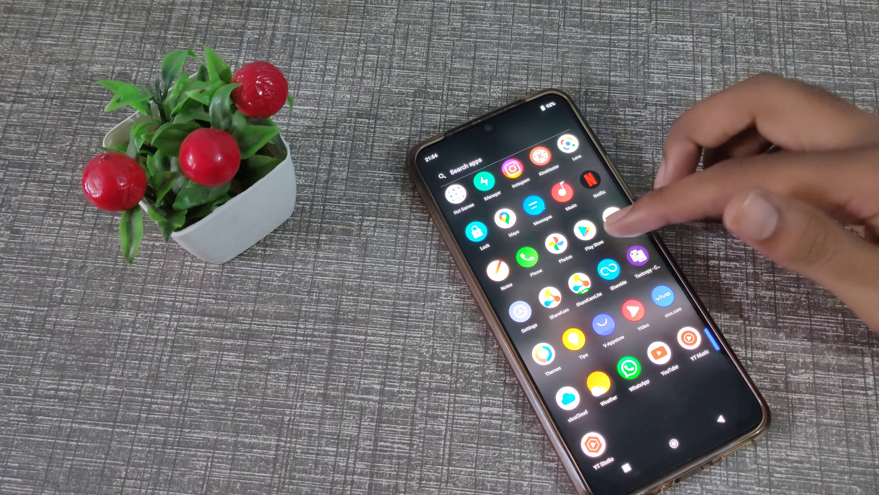